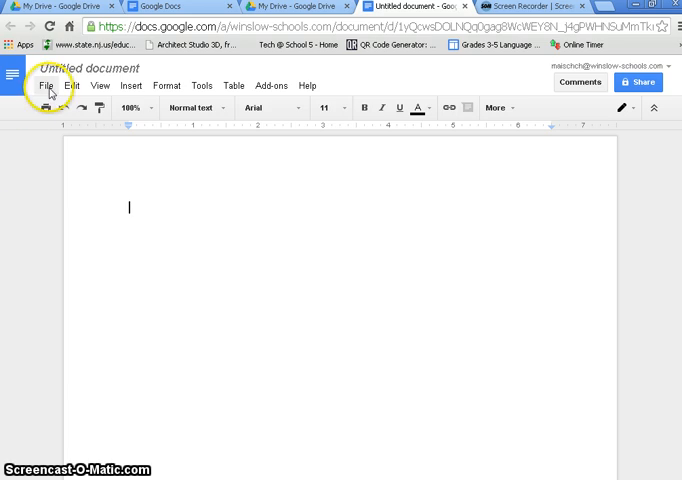
Step: Set the page orientation to Landscape in Page setup and apply it
click(44, 84)
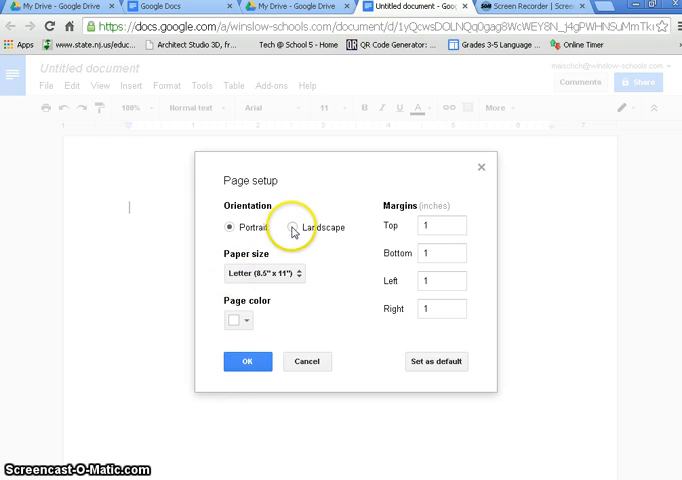
click(290, 228)
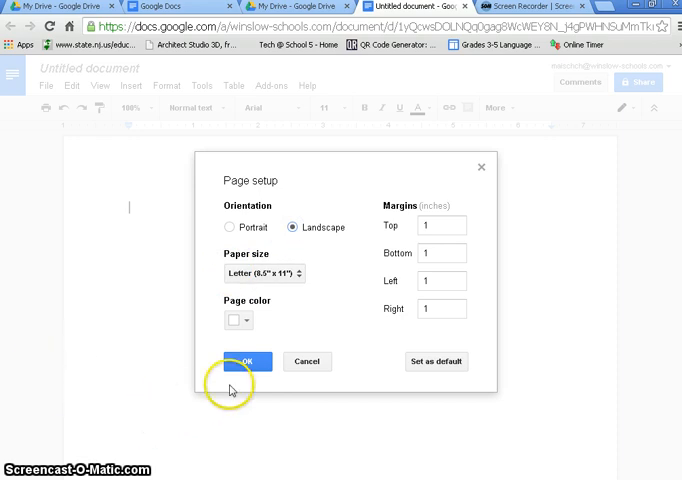
click(246, 360)
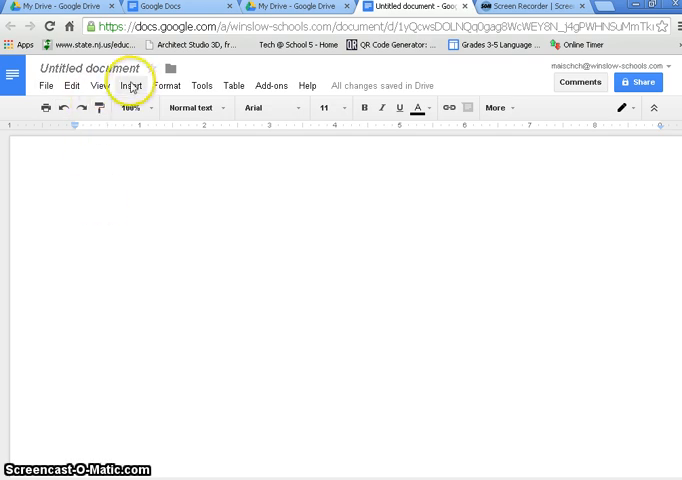
Step: Insert a 2x1 table and drag its bottom border down to fill the page
click(132, 84)
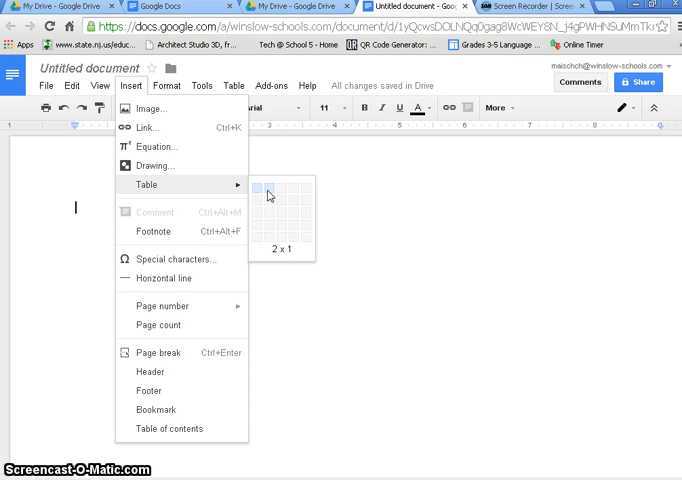
click(272, 190)
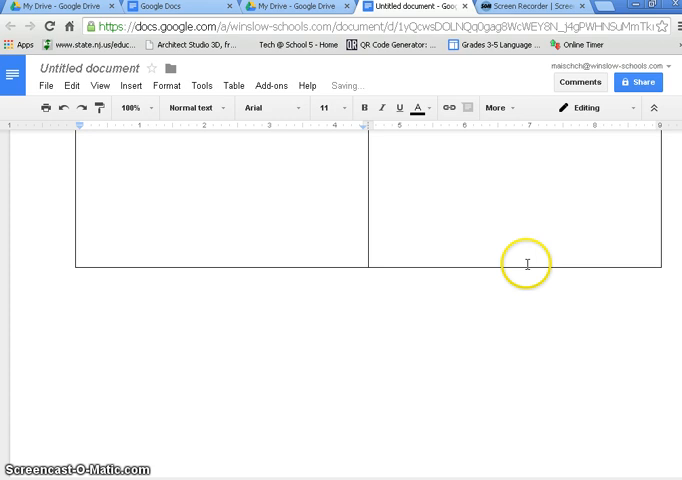
mouse_move(648, 350)
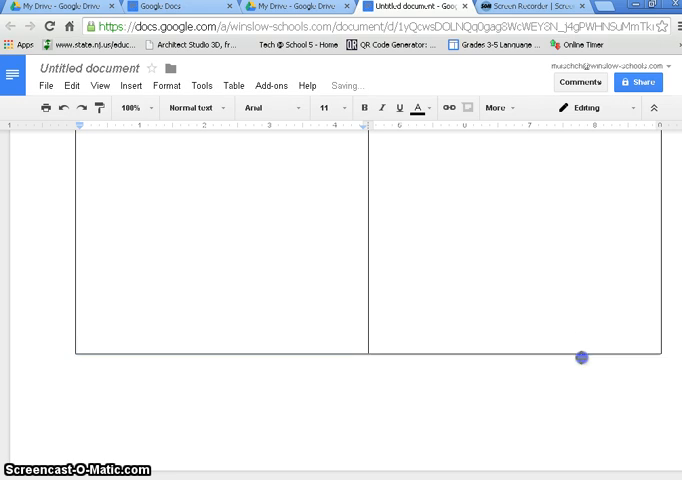
drag(580, 358, 580, 380)
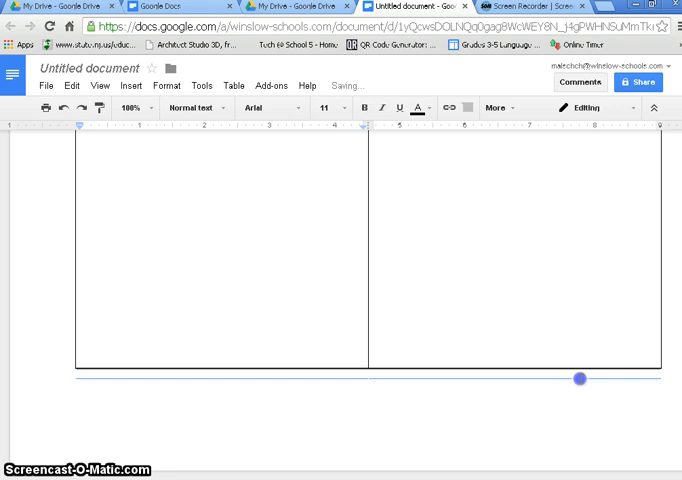
scroll(down, 3)
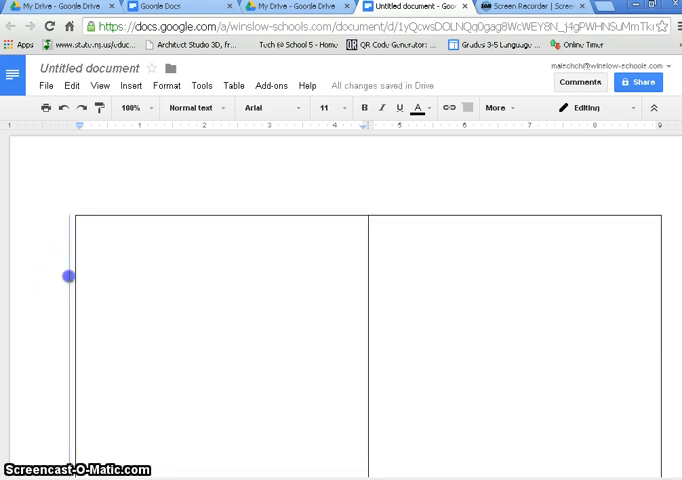
click(200, 304)
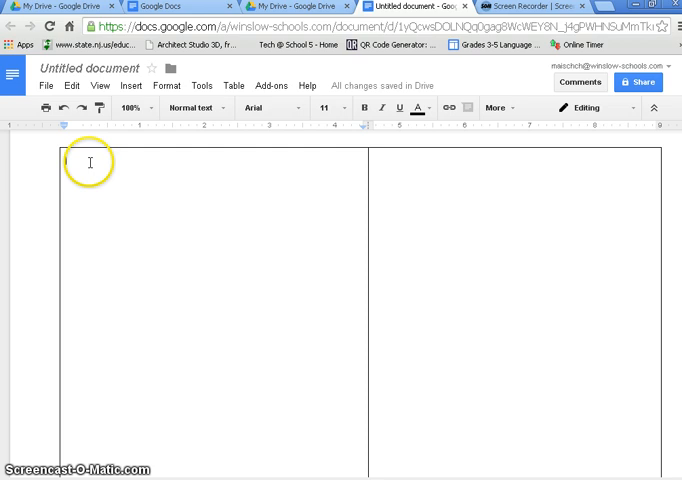
Step: Write the greeting 'Dear_____,' at the top of the left cell
click(82, 160)
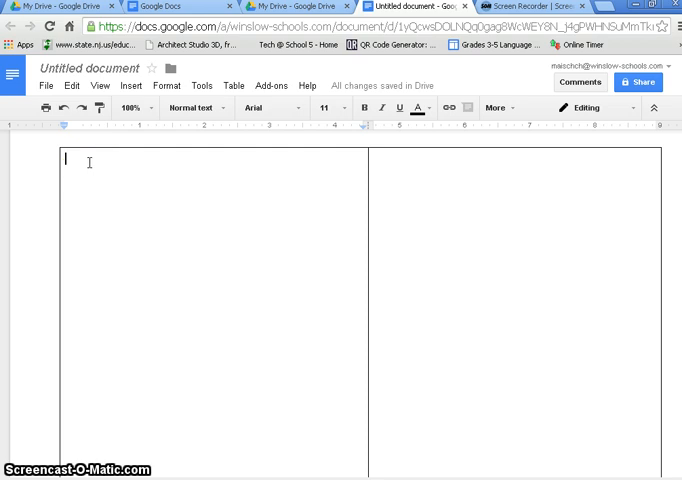
text(Dear______,)
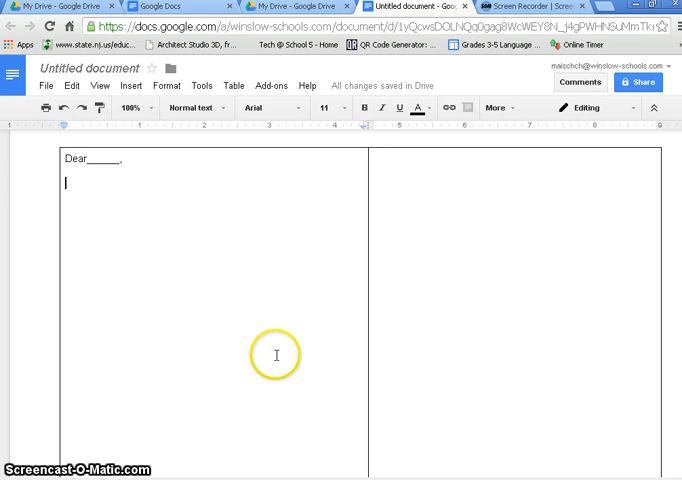
mouse_move(460, 272)
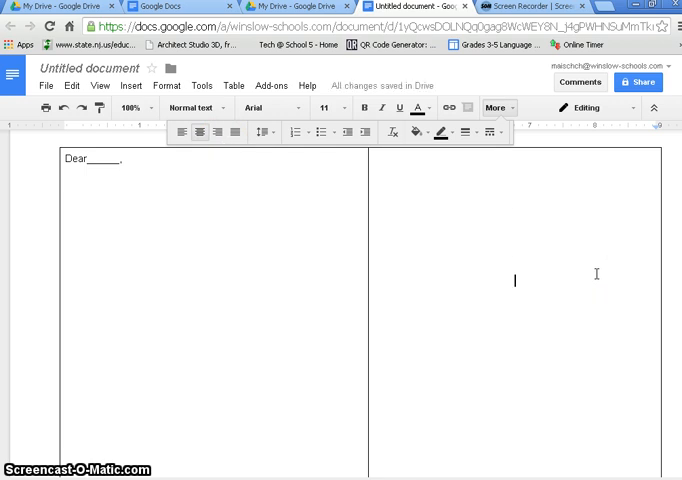
Step: Enter the centered address lines Name, Street Address and City, State, zip in the right cell
text(Name)
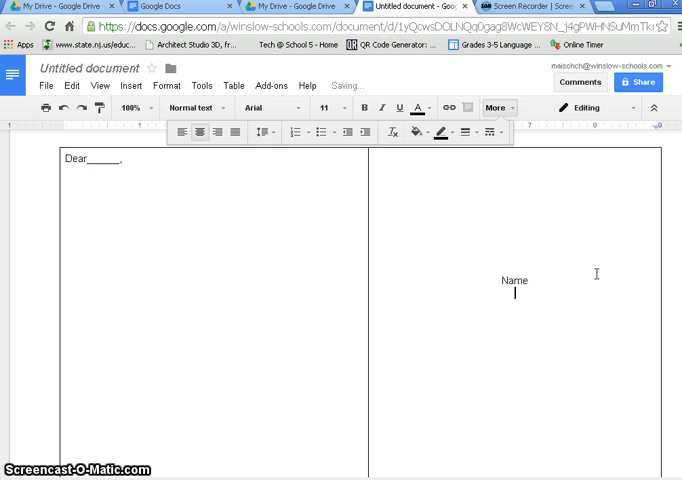
text(Street Addre)
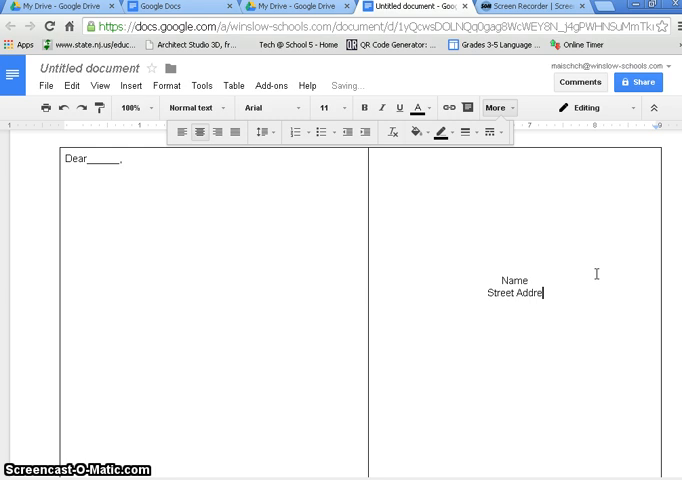
text(ss)
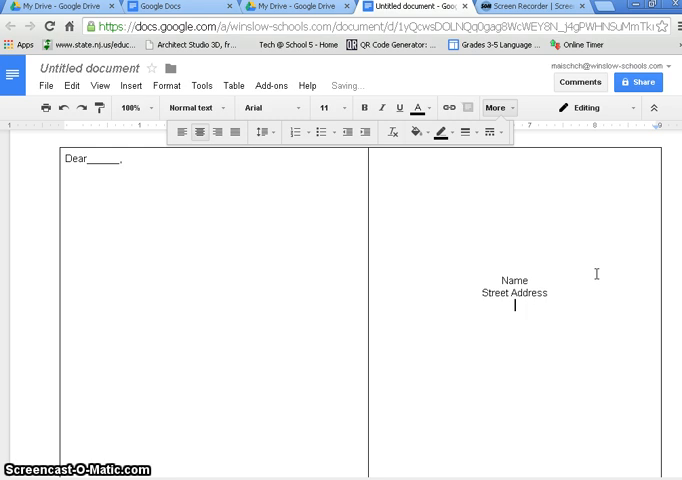
text(City, State)
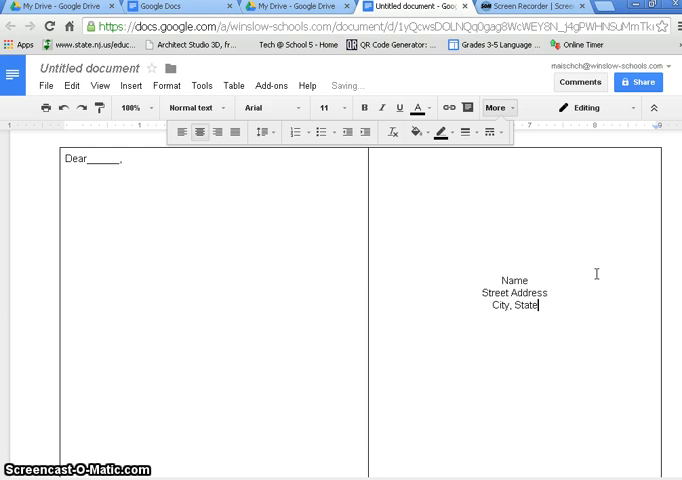
text(,)
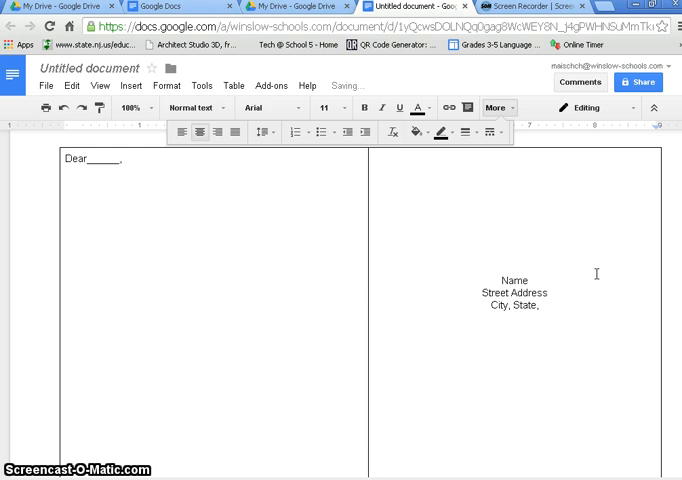
text(zip)
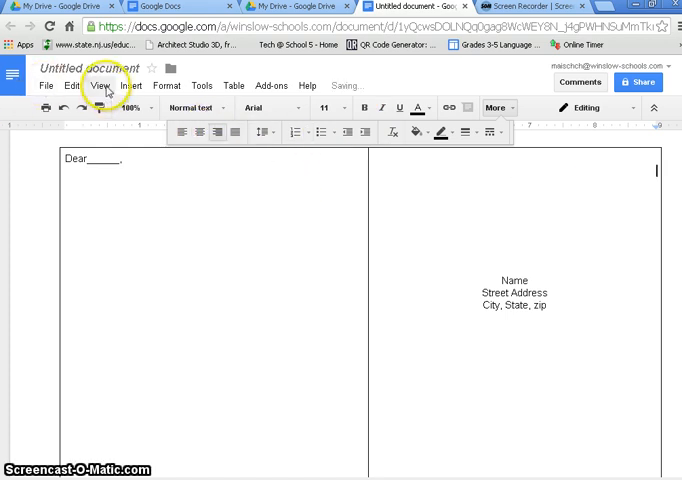
Step: Upload the stamp image file into the top right of the right cell
click(122, 84)
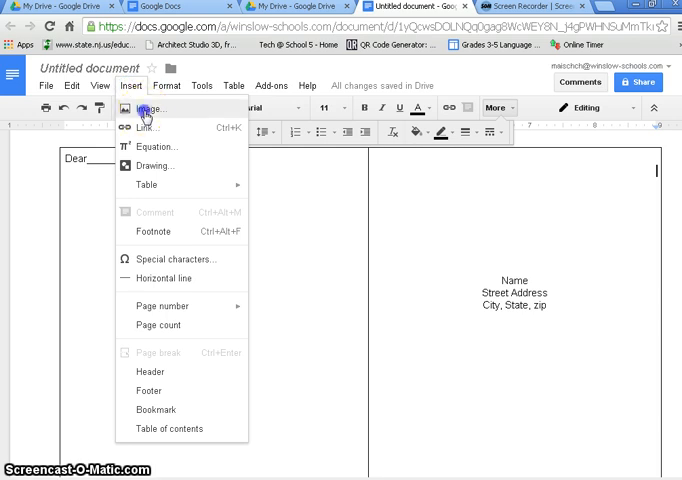
click(148, 110)
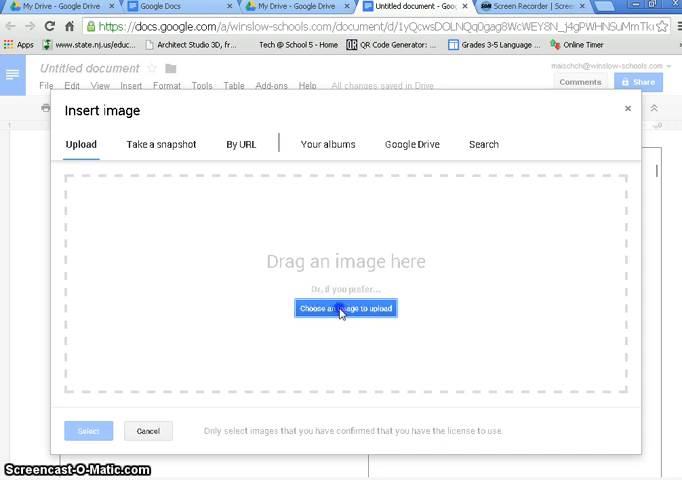
click(344, 308)
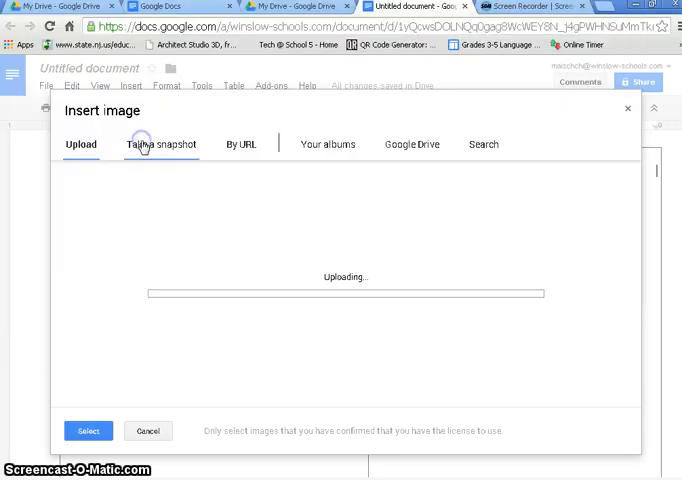
click(88, 430)
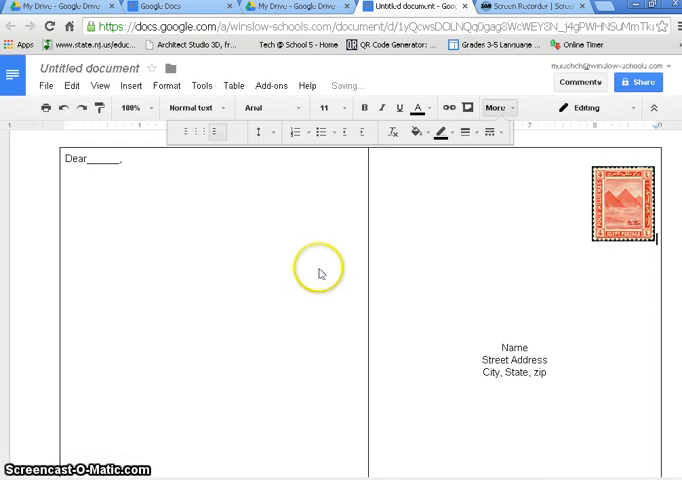
scroll(down, 3)
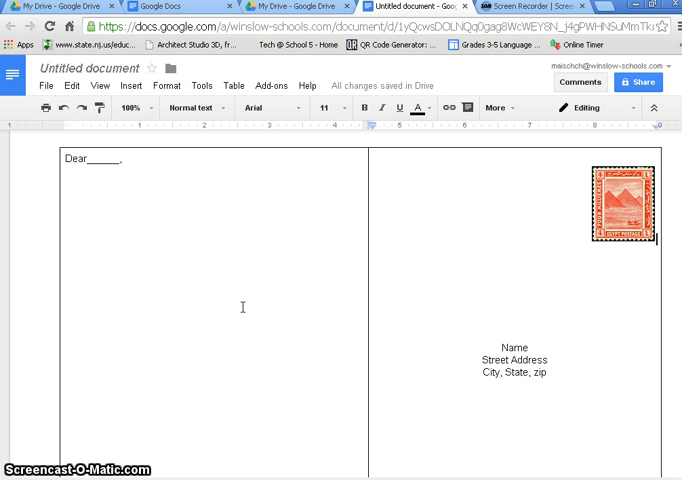
scroll(down, 3)
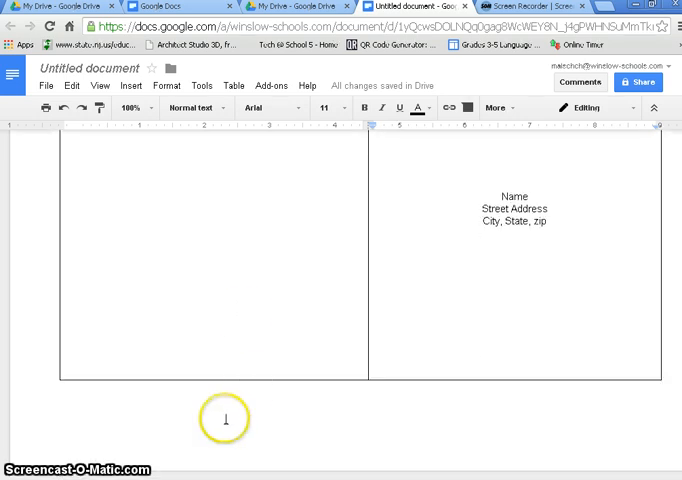
mouse_move(190, 424)
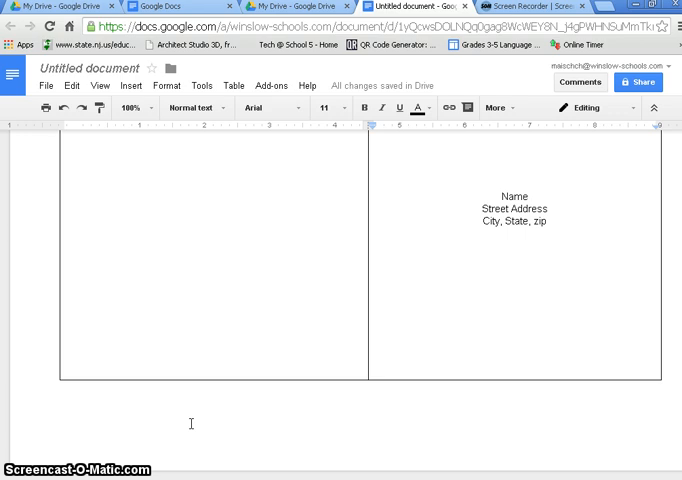